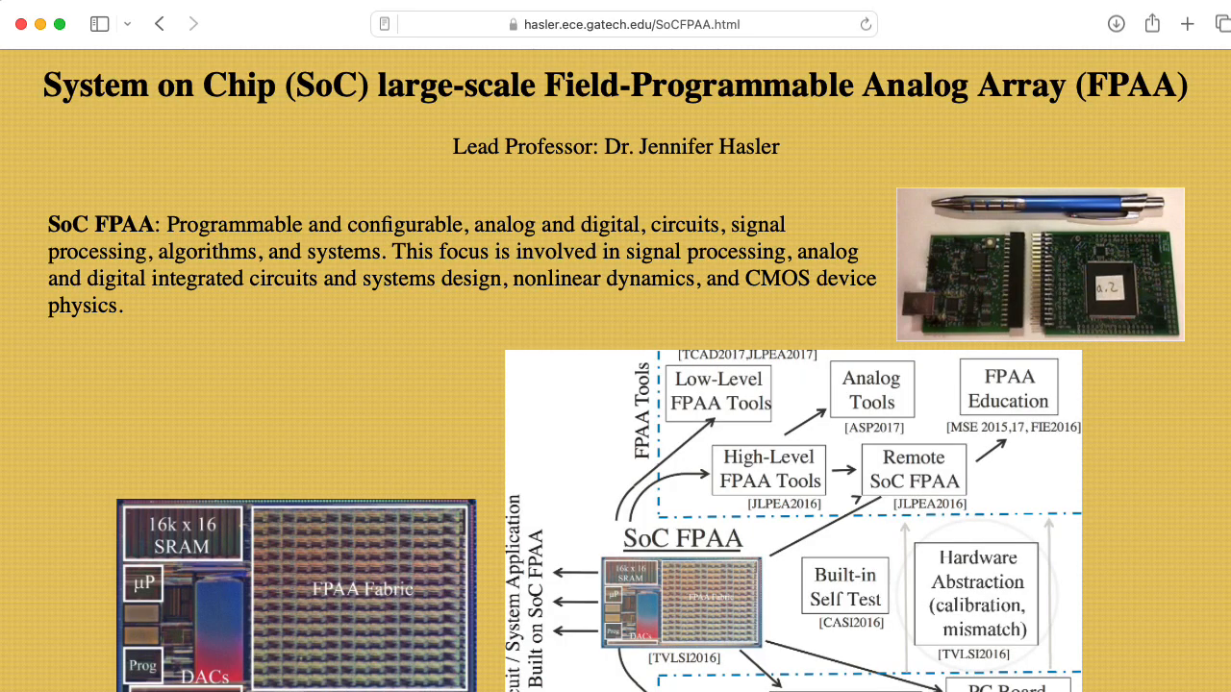
Scroll down the SoC FPAA page to skim its design-tool links.
{"action": "scroll", "scroll_direction": "down", "scroll_amount": 3}
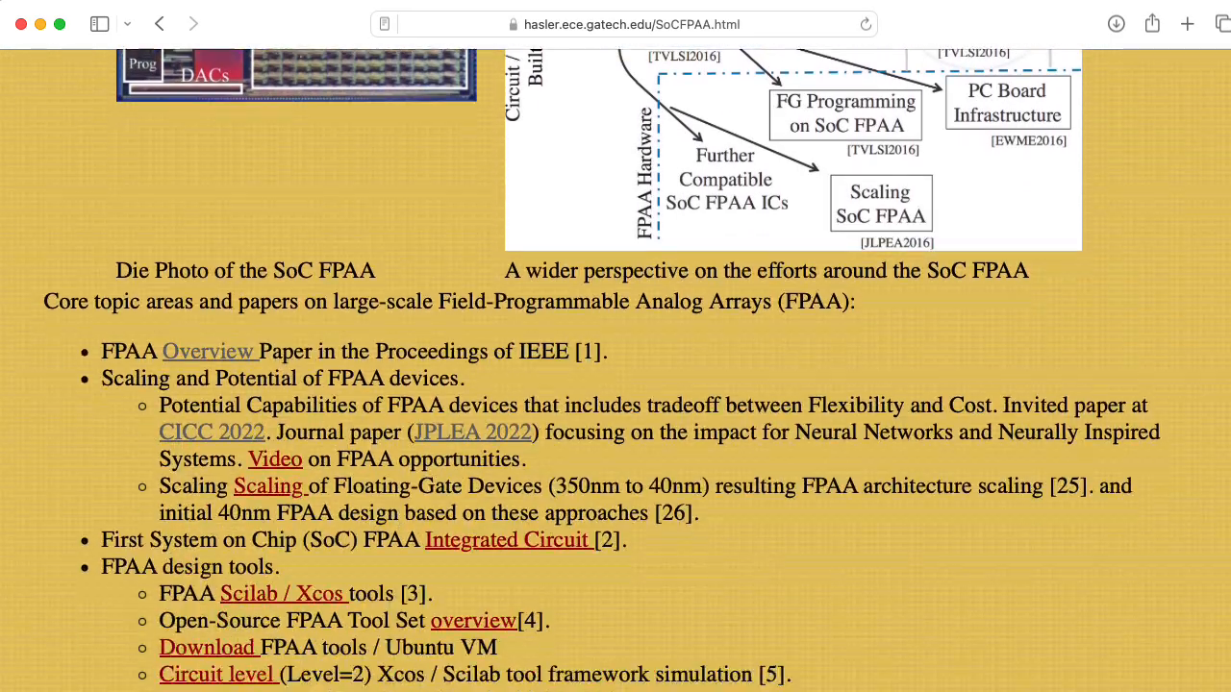
{"action": "scroll", "scroll_direction": "down", "scroll_amount": 3}
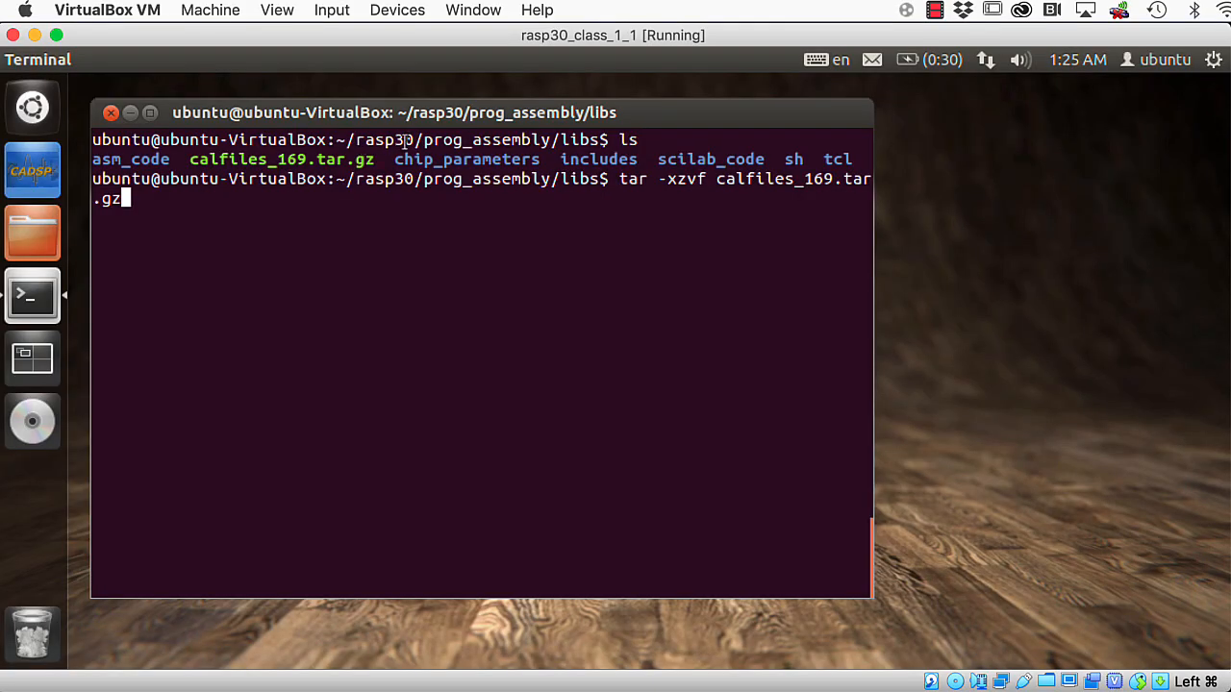
{"action": "mouse_move", "coordinate": [560, 138]}
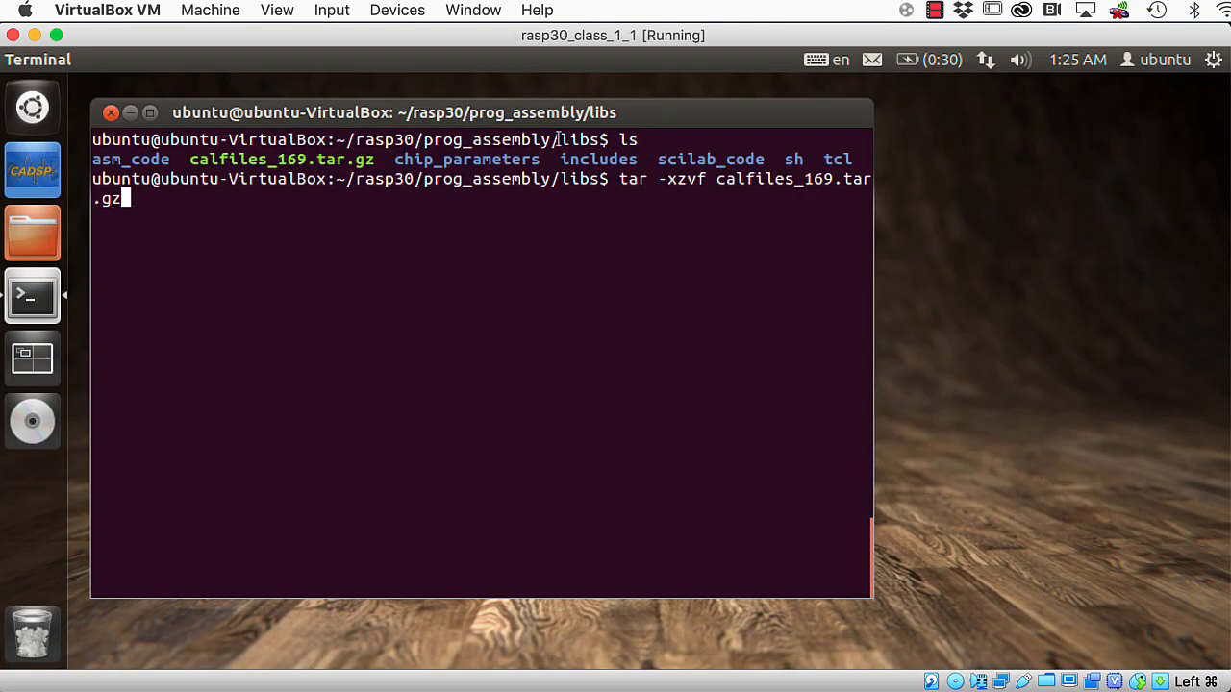
{"action": "mouse_move", "coordinate": [241, 203]}
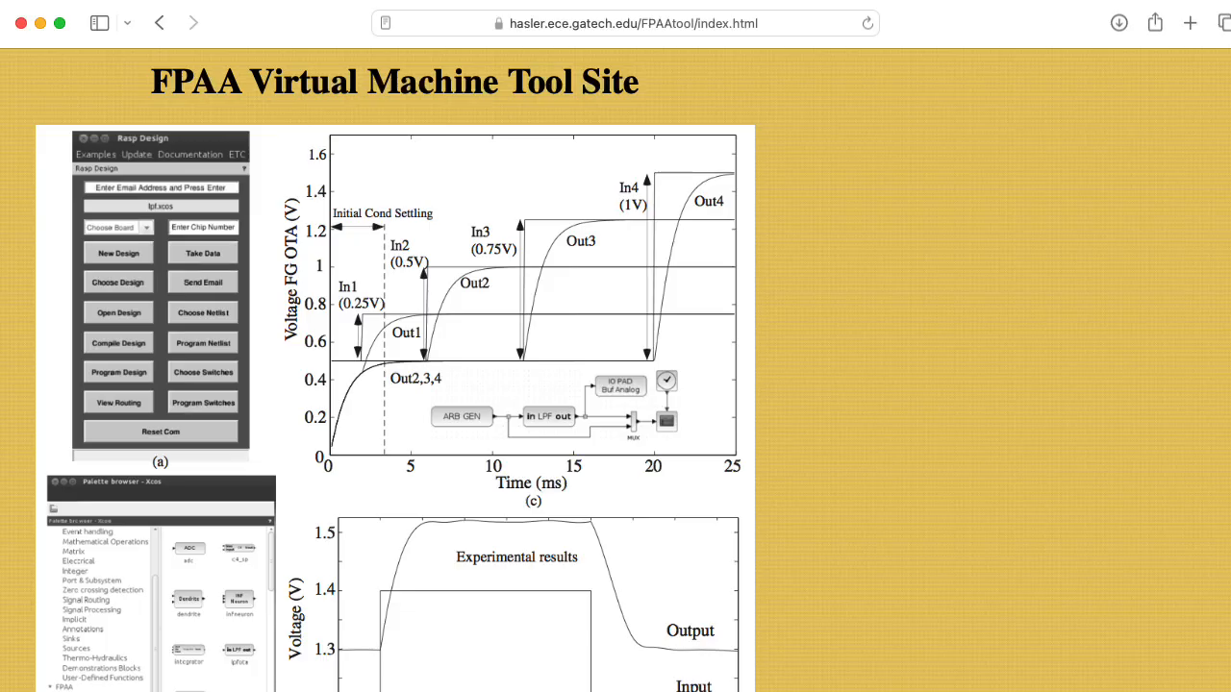
Scroll through the FPAA tool site FAQ and the WOSET2020 SoCFPAATools paper's tool-flow figures.
{"action": "scroll", "scroll_direction": "down", "scroll_amount": 3}
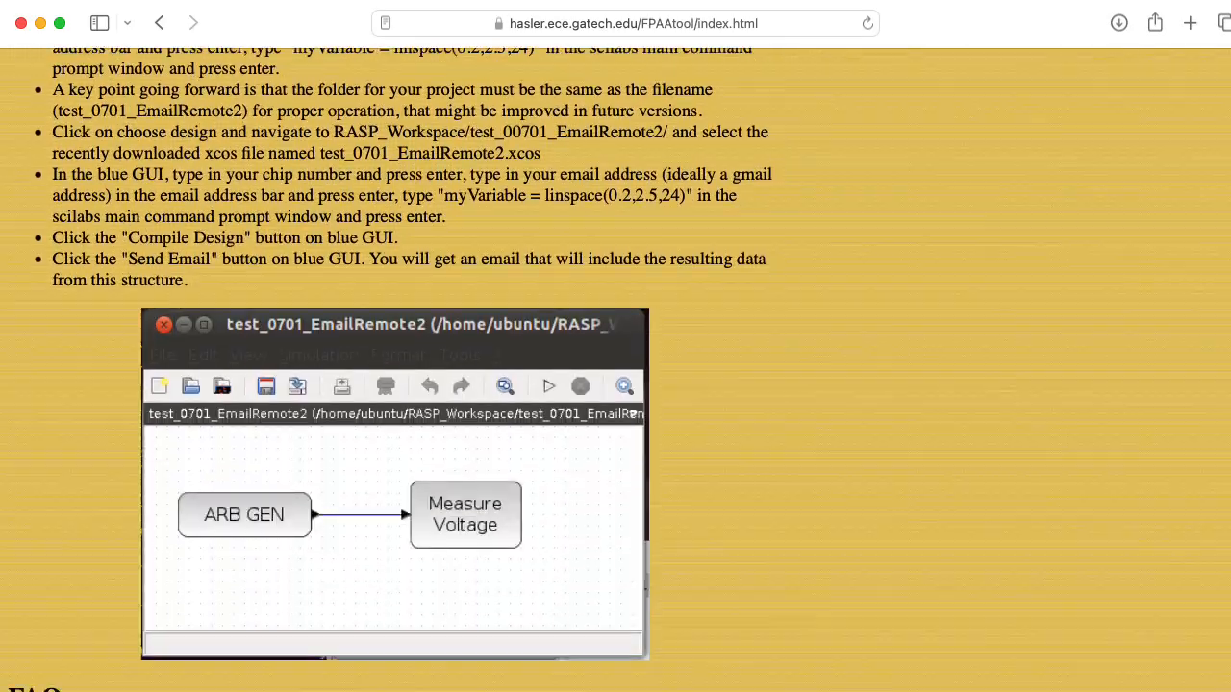
{"action": "scroll", "scroll_direction": "down", "scroll_amount": 3}
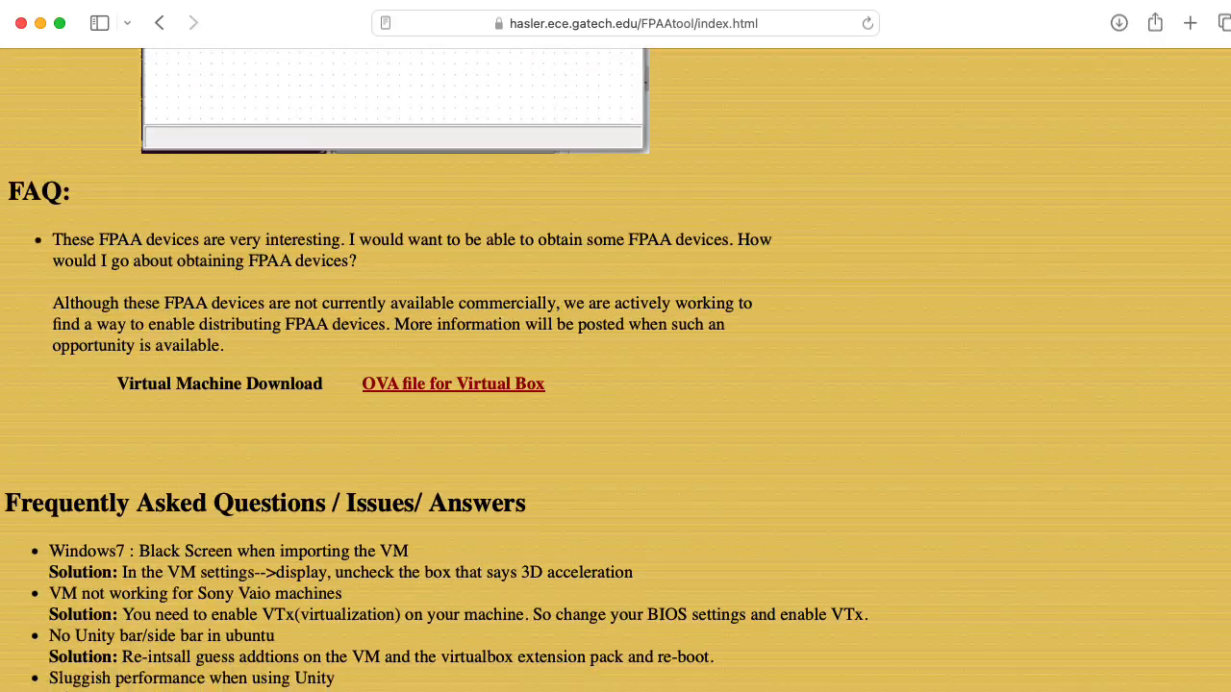
{"action": "scroll", "scroll_direction": "down", "scroll_amount": 3}
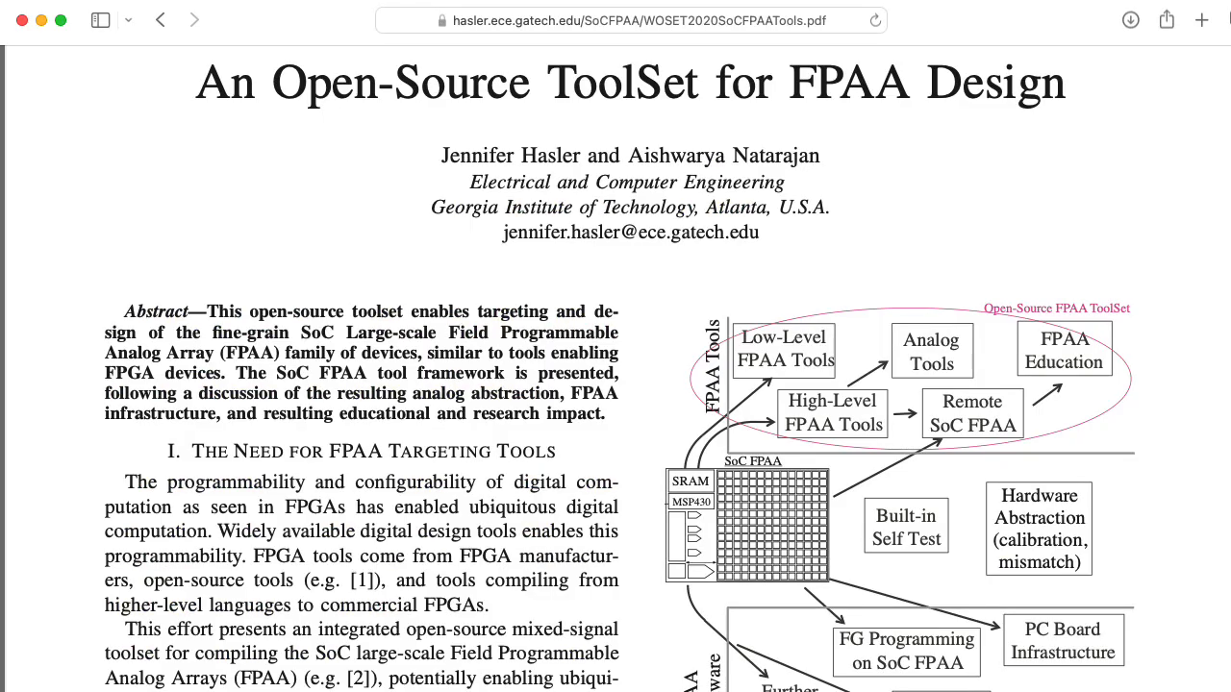
{"action": "scroll", "scroll_direction": "down", "scroll_amount": 3}
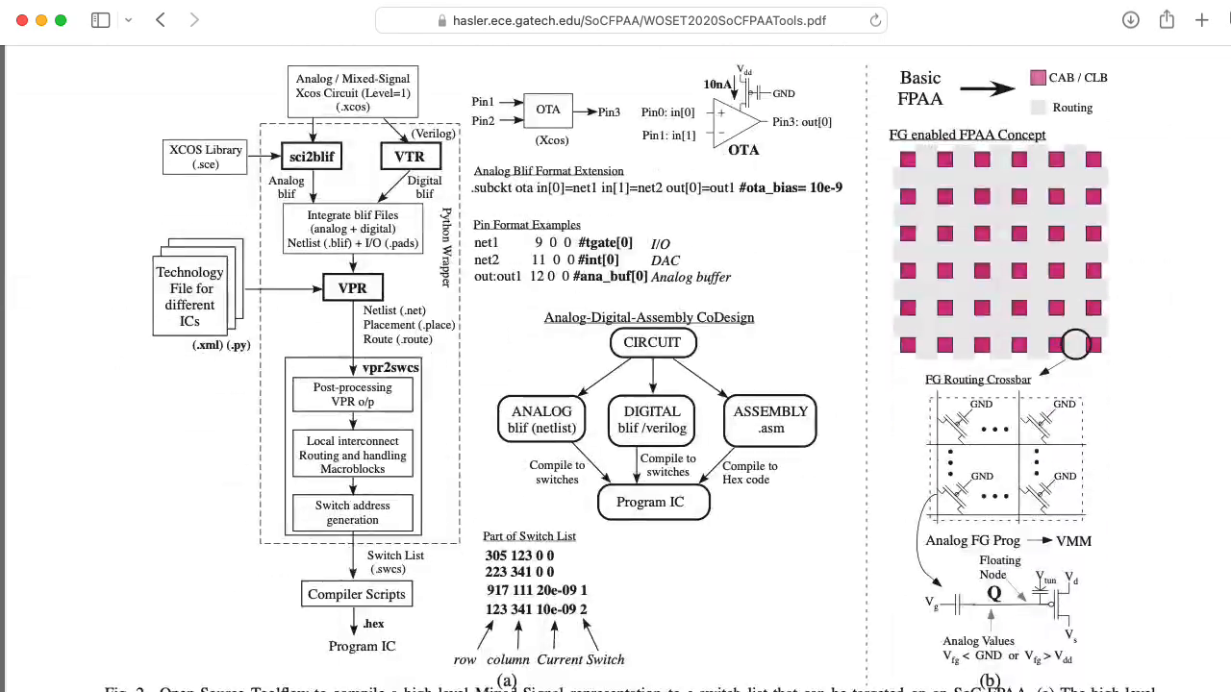
{"action": "scroll", "scroll_direction": "down", "scroll_amount": 3}
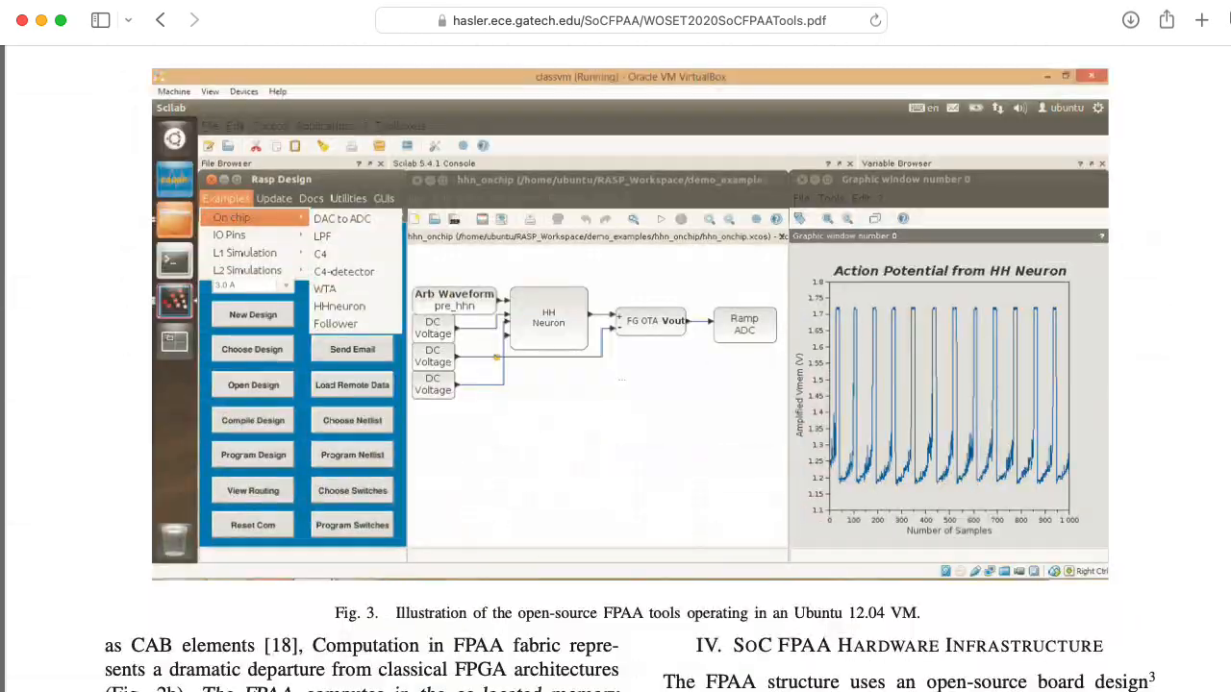
{"action": "scroll", "scroll_direction": "down", "scroll_amount": 3}
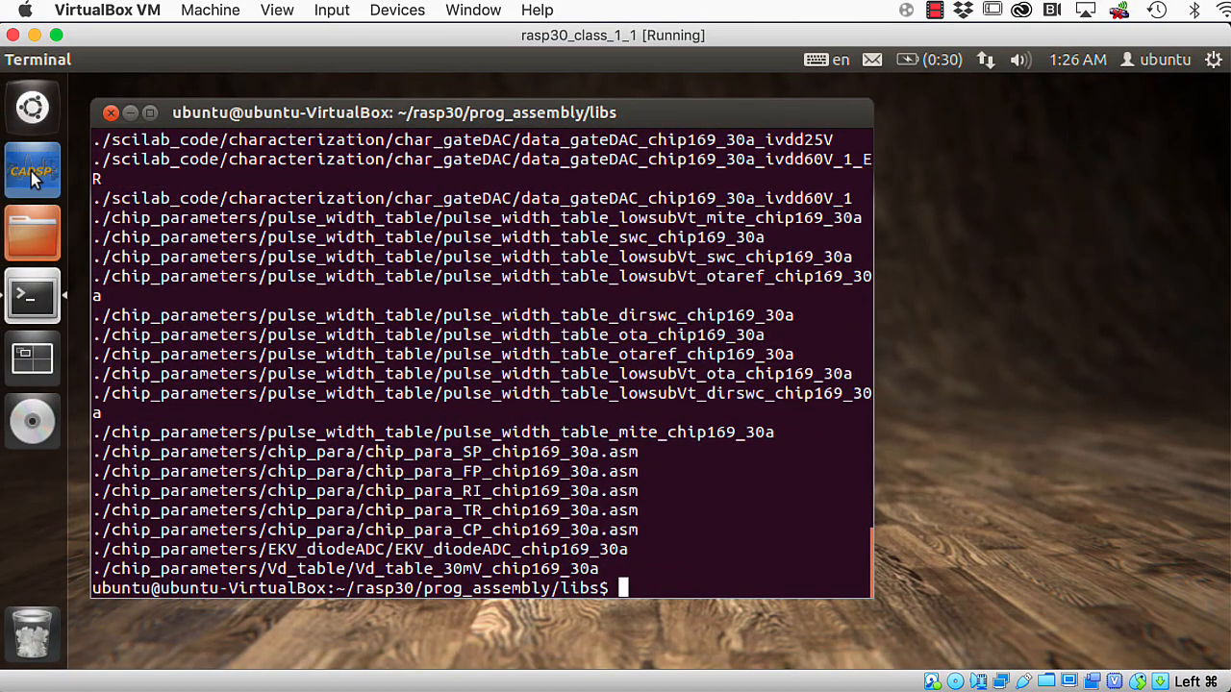
Launch RASP Tools from the Ubuntu dock so Scilab and the Rasp Design GUI load.
{"action": "left_click", "coordinate": [31, 169]}
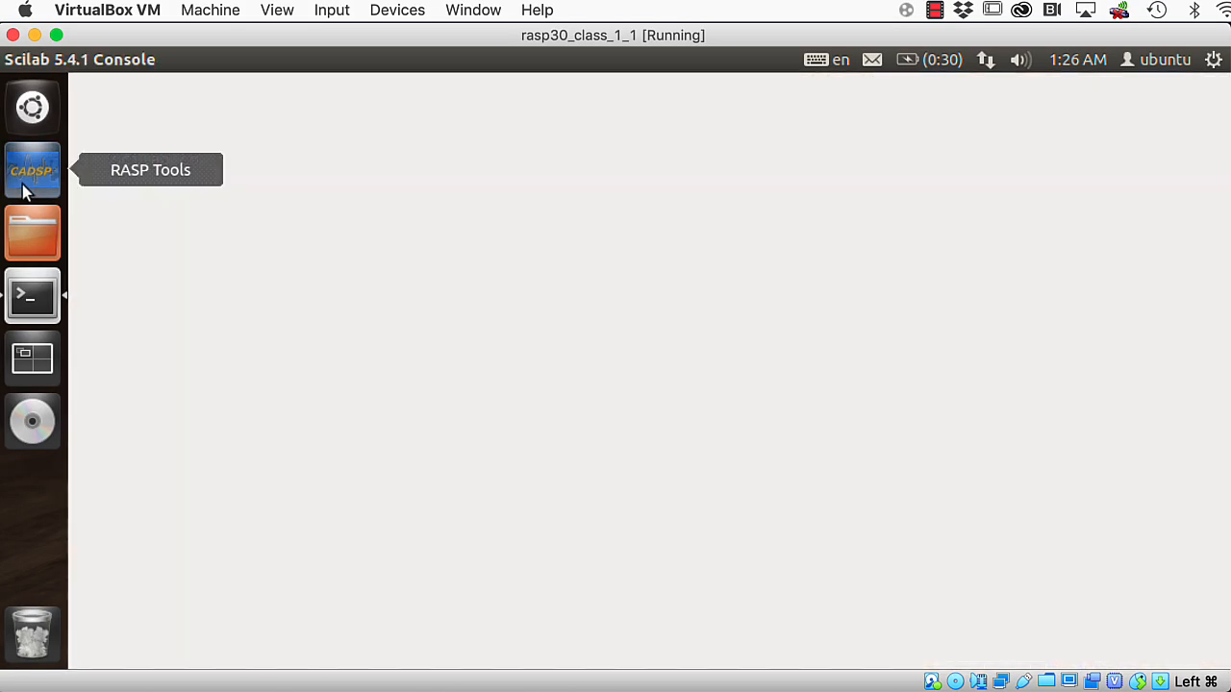
{"action": "left_click", "coordinate": [31, 169]}
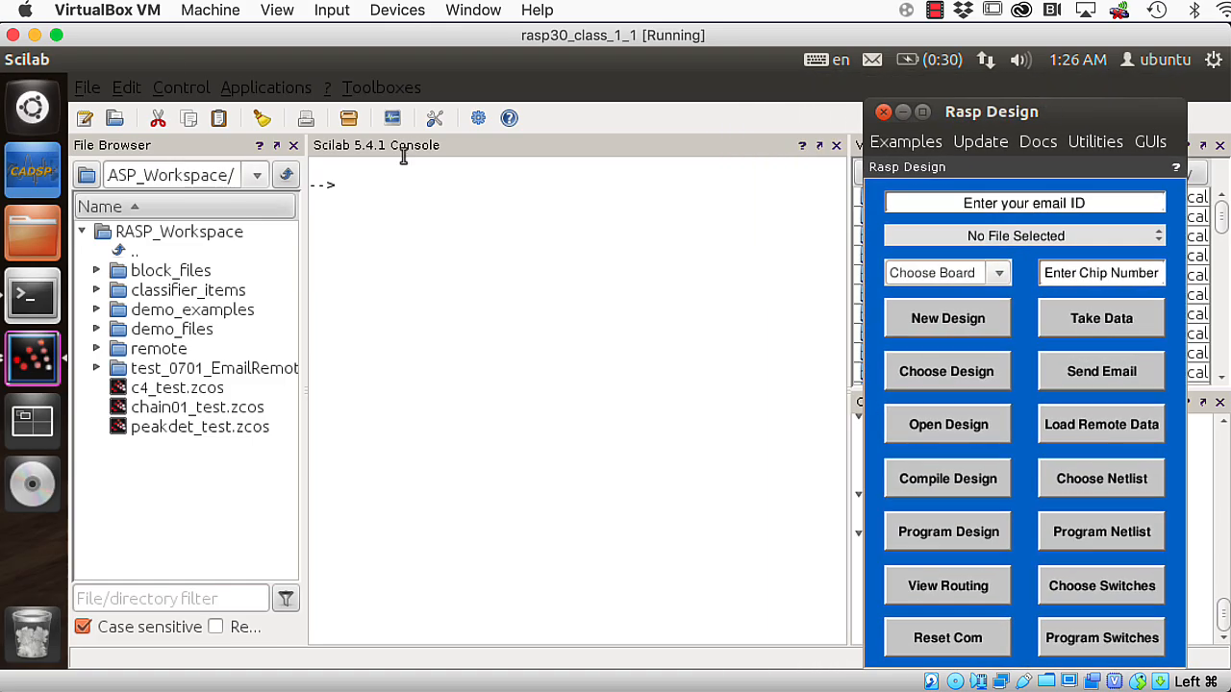
Load the On Chip DAC to ADC example without a custom input, for board 3.0 A, chip 169.
{"action": "left_click", "coordinate": [905, 142]}
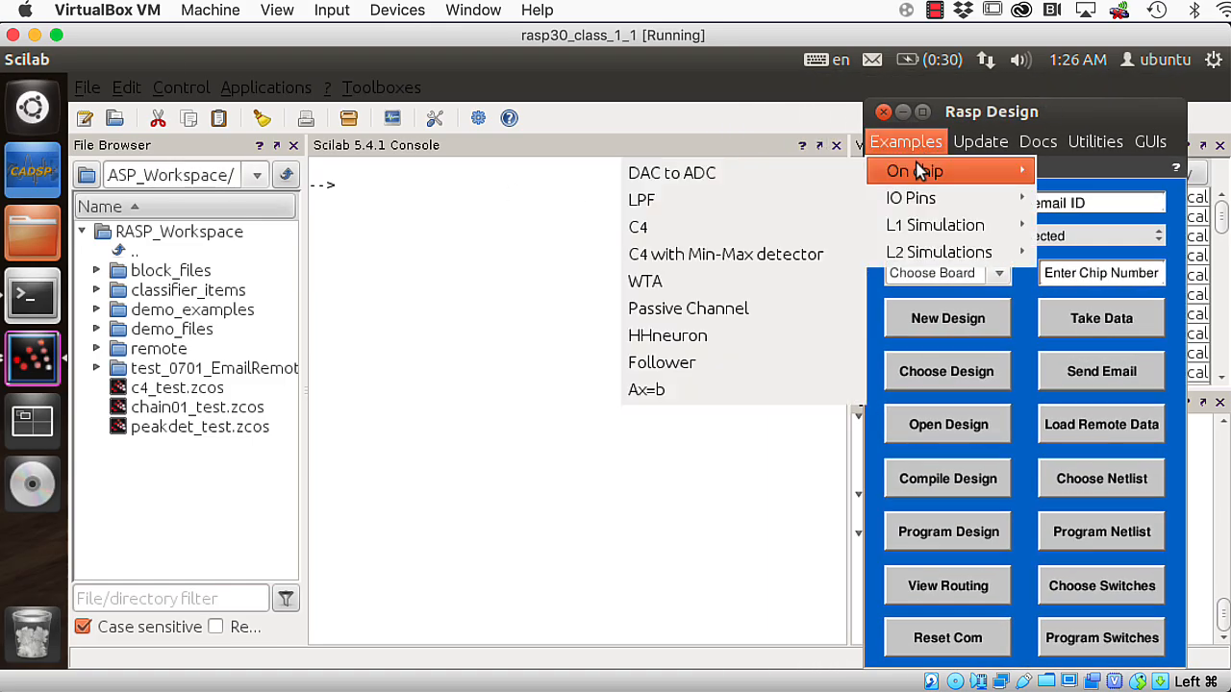
{"action": "left_click", "coordinate": [673, 173]}
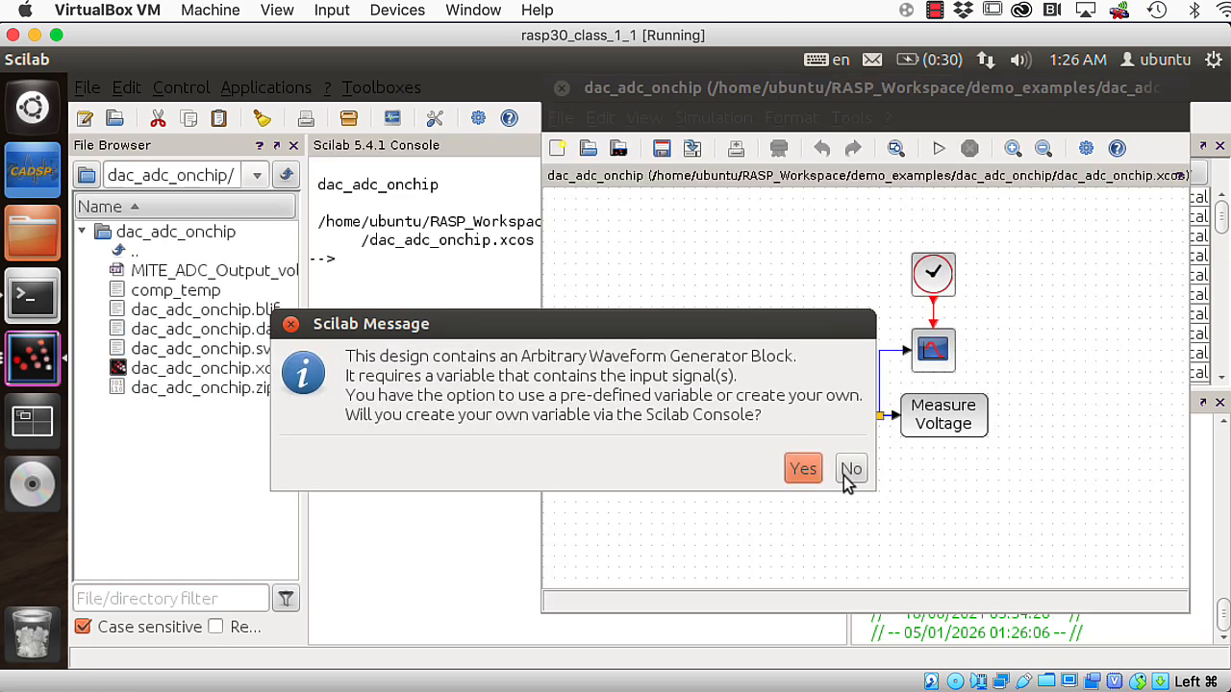
{"action": "left_click", "coordinate": [850, 469]}
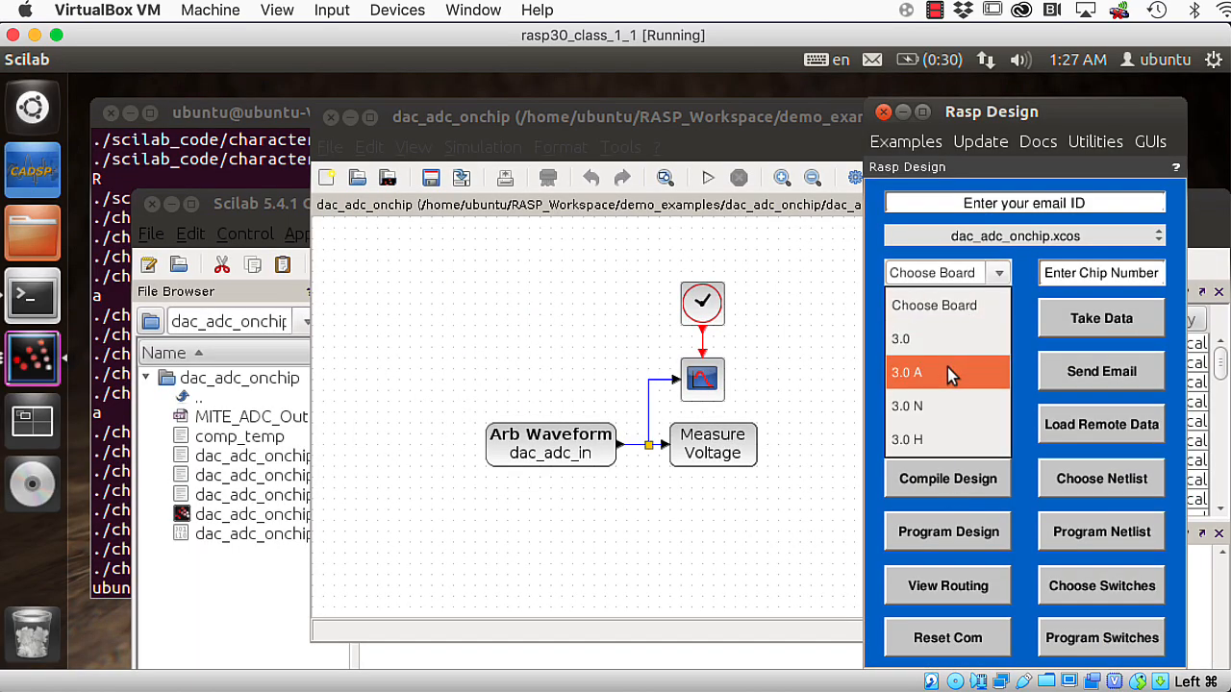
{"action": "left_click", "coordinate": [935, 373]}
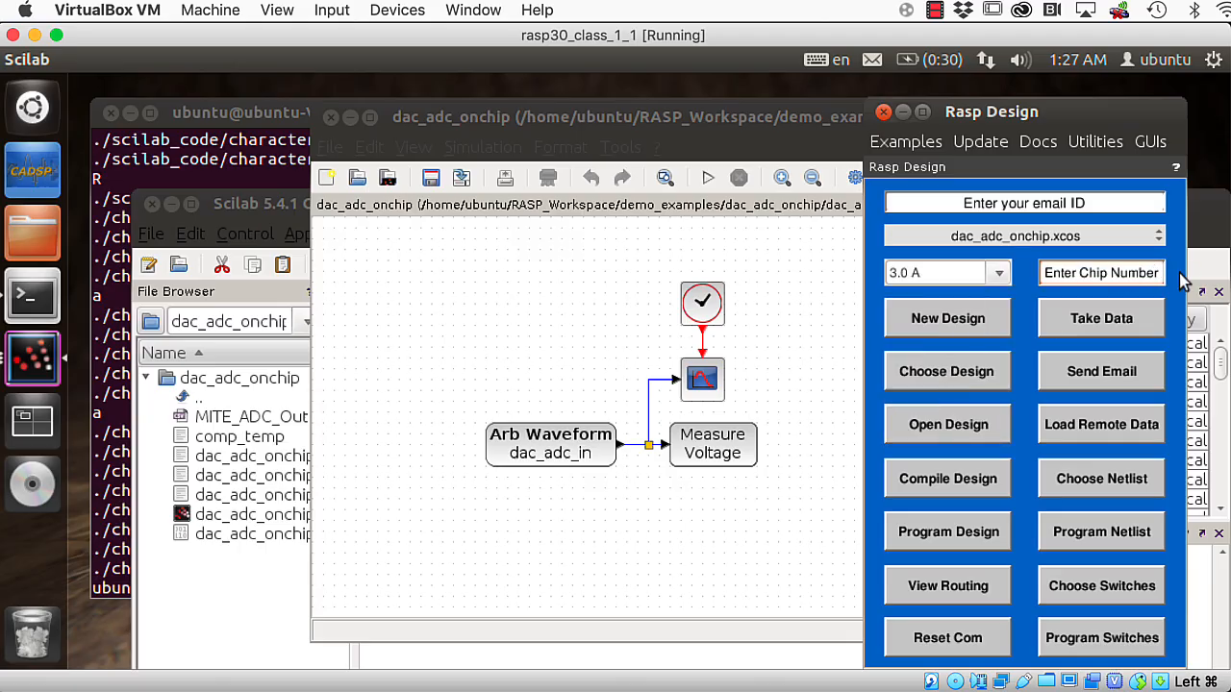
{"action": "type", "text": "169"}
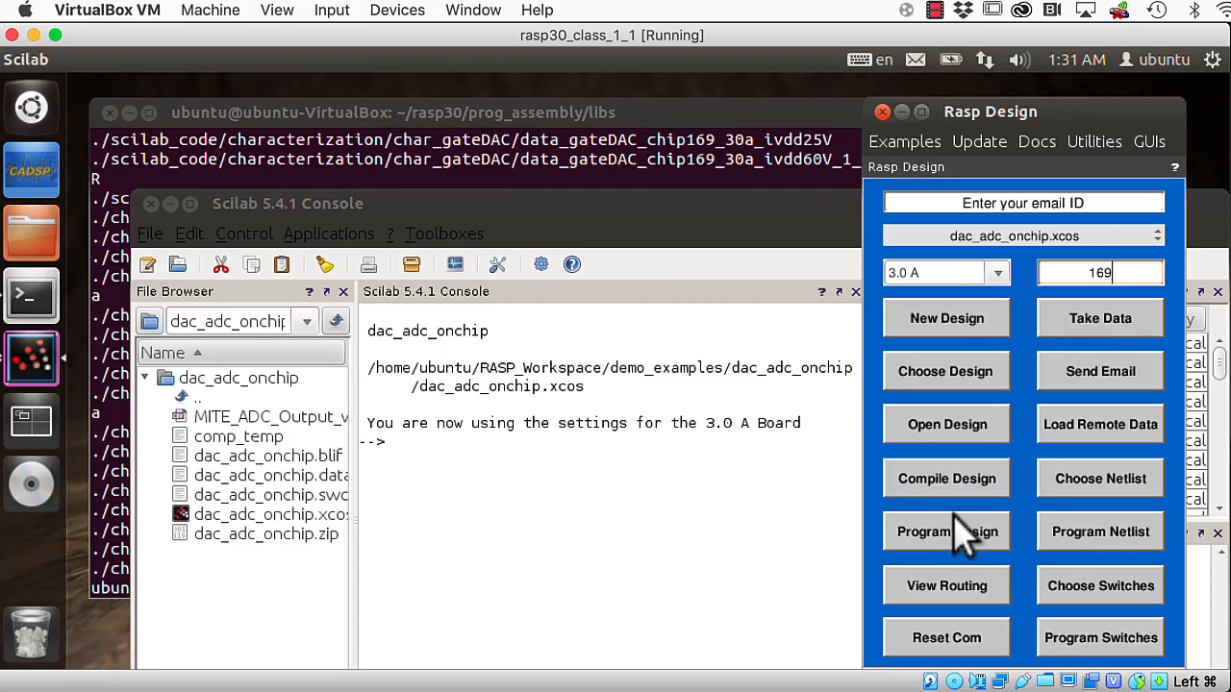
Compile the dac_adc_onchip design, then program it onto the board.
{"action": "left_click", "coordinate": [946, 477]}
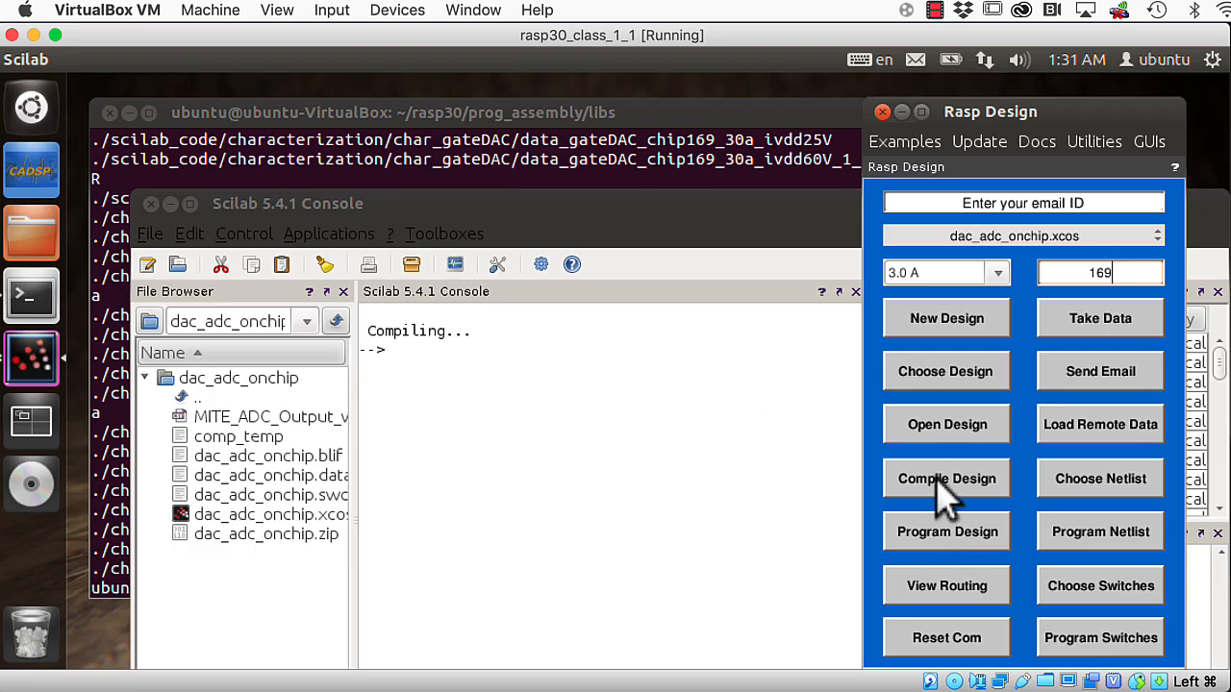
{"action": "left_click", "coordinate": [947, 479]}
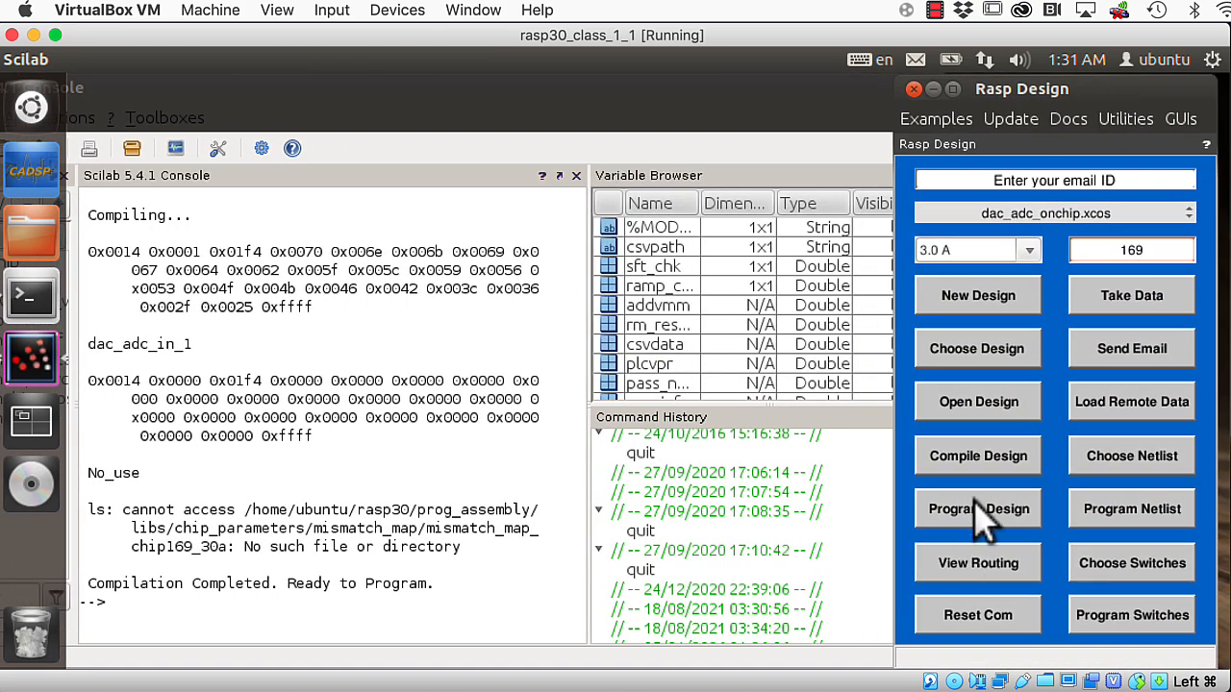
{"action": "left_click", "coordinate": [977, 508]}
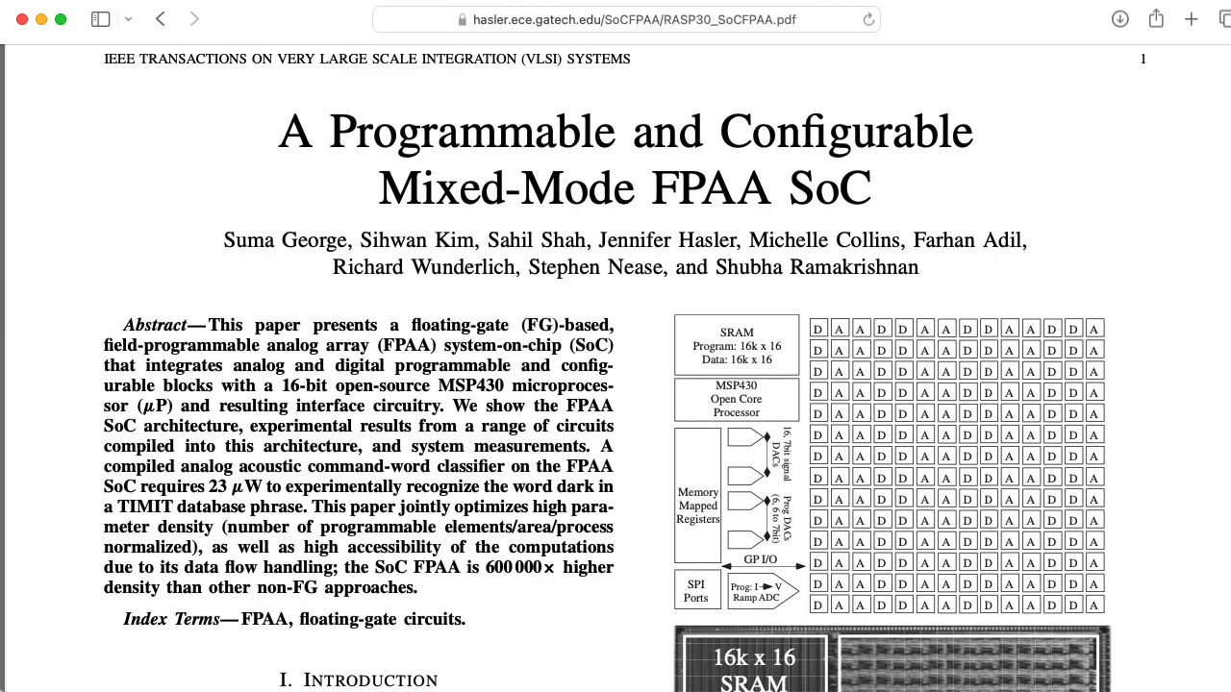
Scroll RASP30_SoCFPAA.pdf to its page 2 FPAA fabric architecture figure.
{"action": "scroll", "scroll_direction": "down", "scroll_amount": 3}
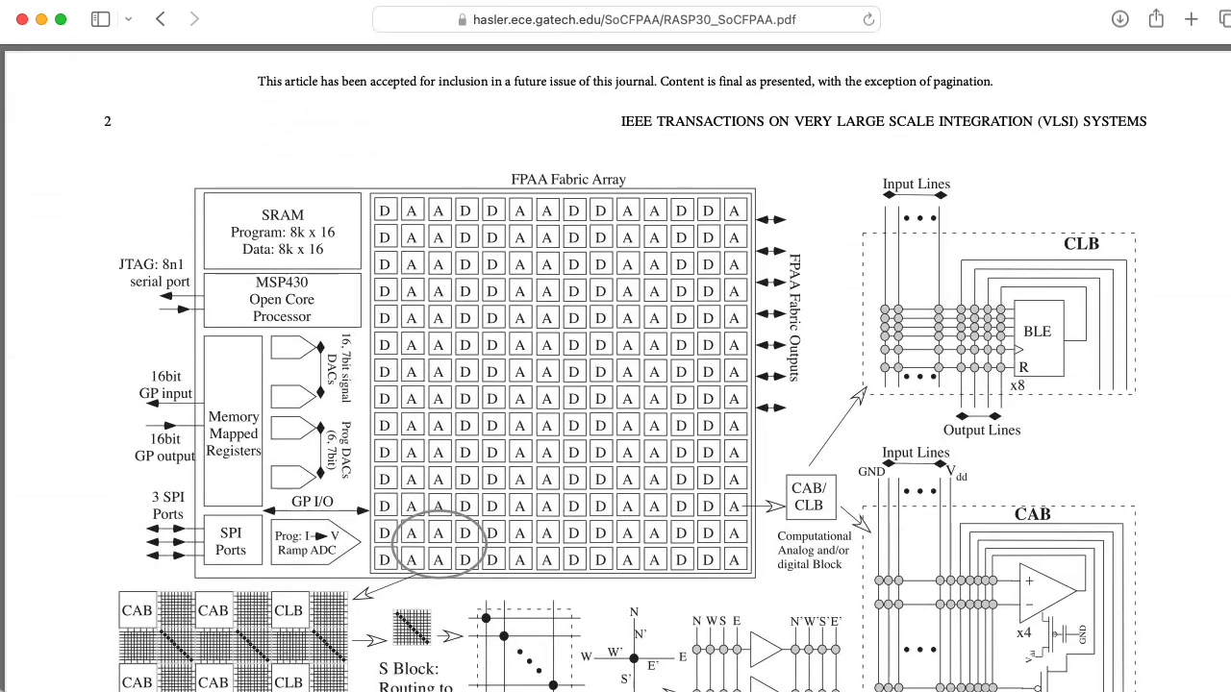
{"action": "scroll", "scroll_direction": "down", "scroll_amount": 3}
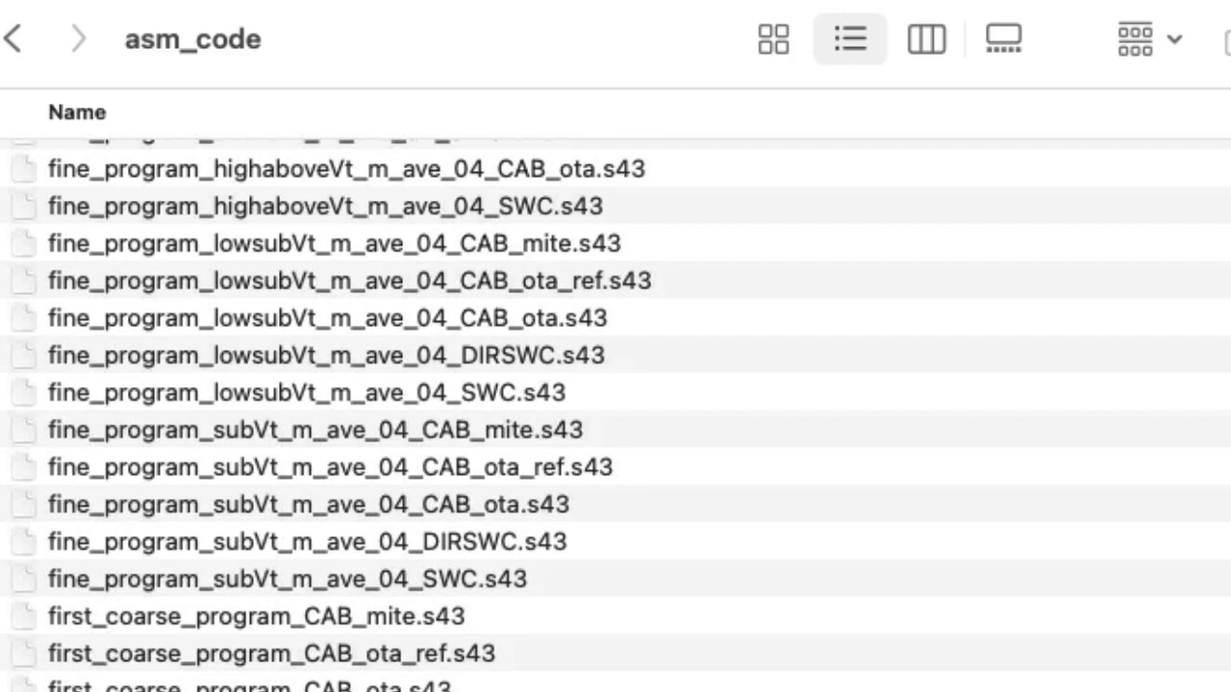
Scroll through the asm_code folder's coarse and fine programming .s43 files.
{"action": "scroll", "scroll_direction": "down", "scroll_amount": 3}
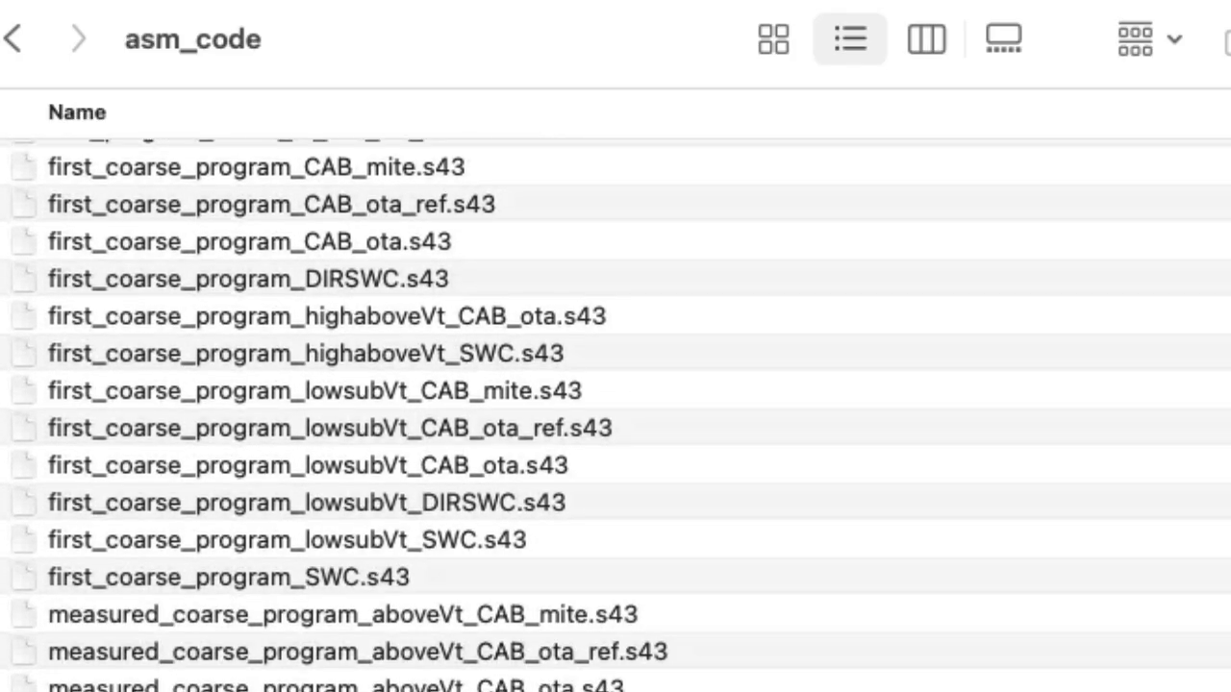
{"action": "scroll", "scroll_direction": "down", "scroll_amount": 3}
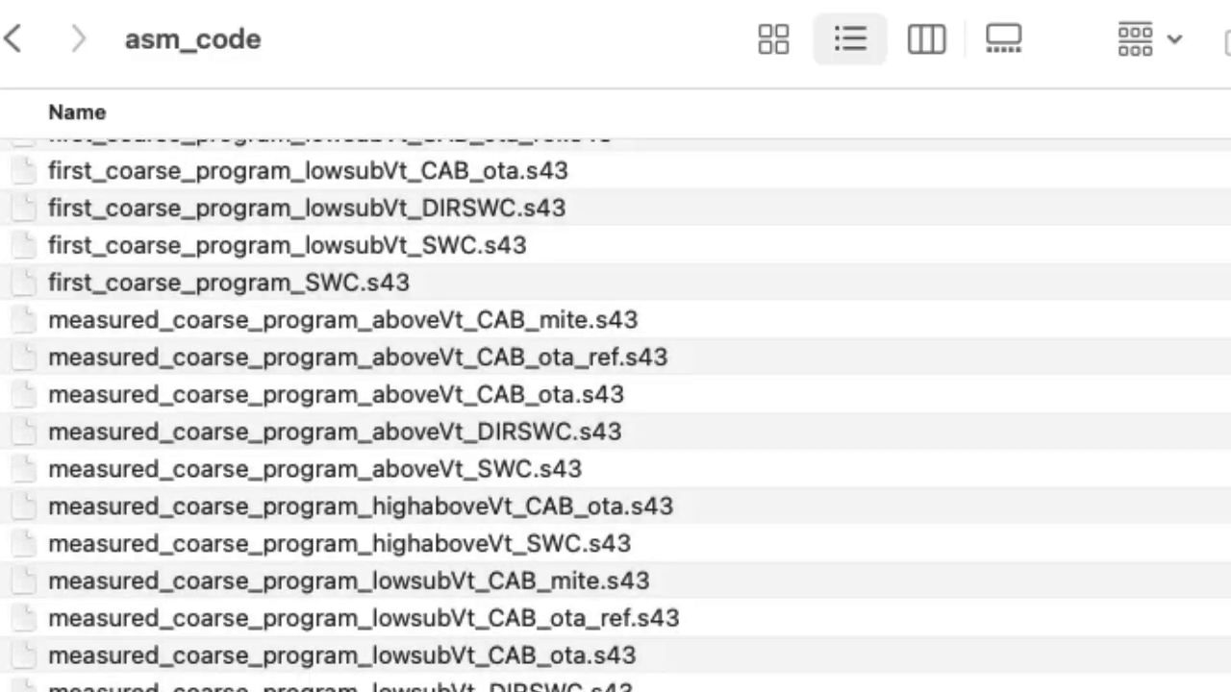
{"action": "scroll", "scroll_direction": "down", "scroll_amount": 3}
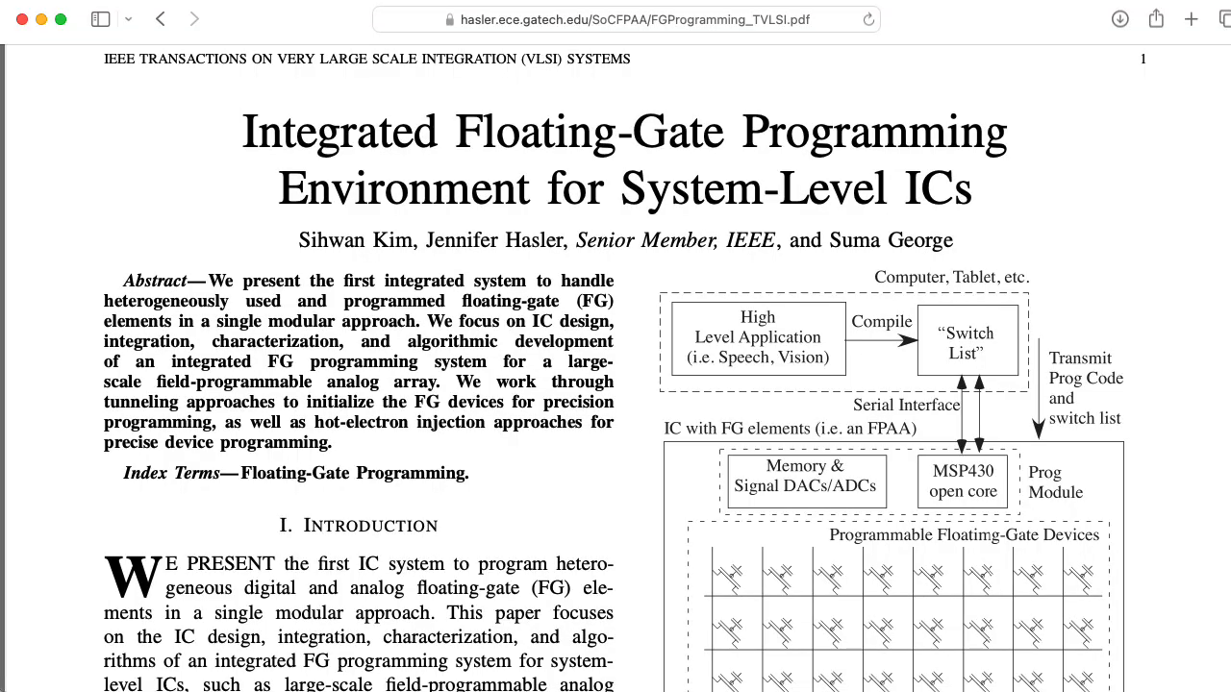
Scroll FGProgramming_TVLSI.pdf from the abstract to its page 2 program/run mode figure.
{"action": "scroll", "scroll_direction": "down", "scroll_amount": 3}
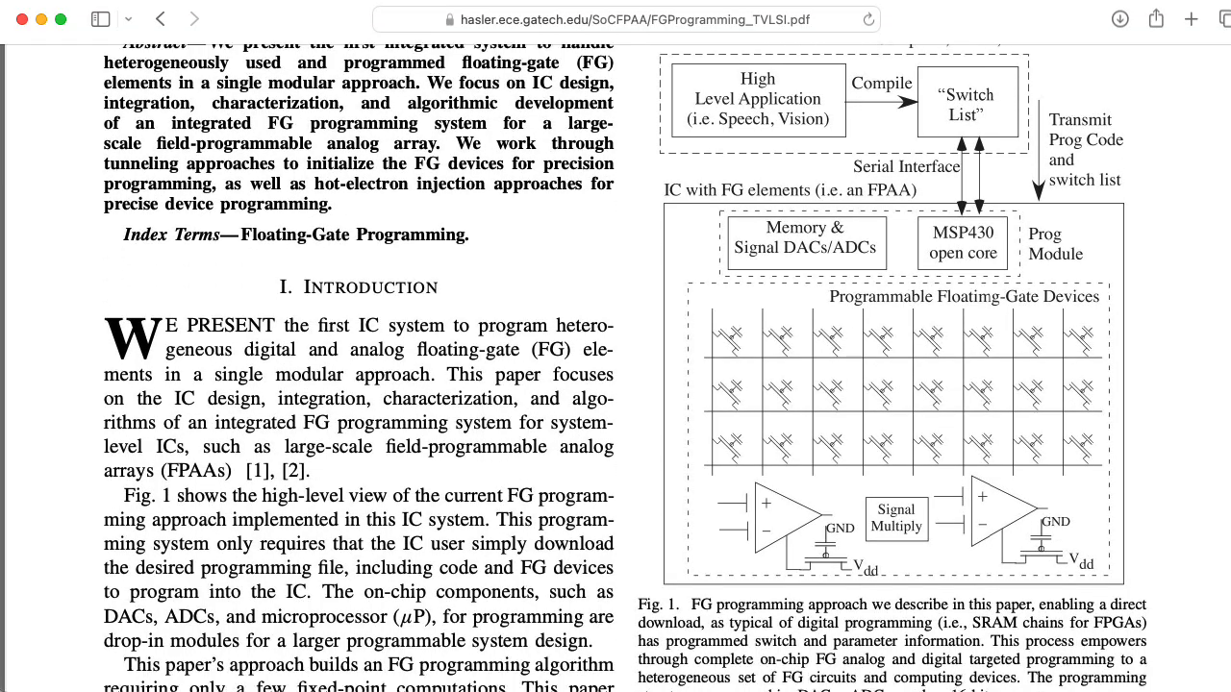
{"action": "scroll", "scroll_direction": "down", "scroll_amount": 3}
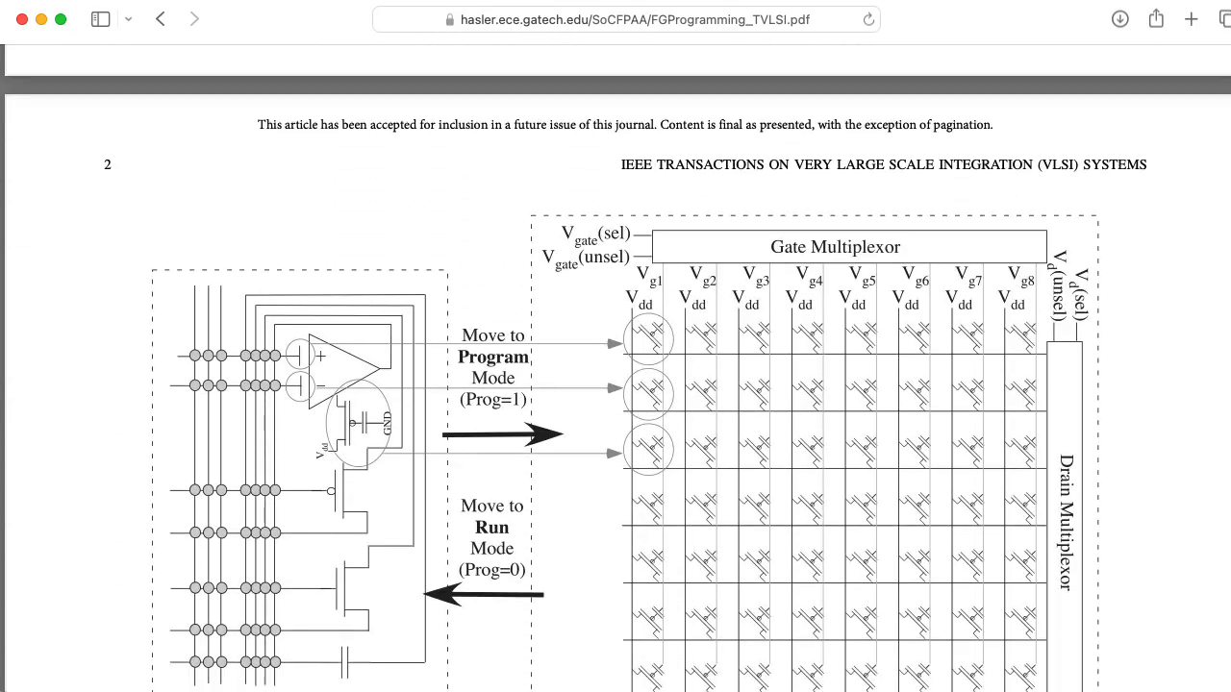
{"action": "scroll", "scroll_direction": "down", "scroll_amount": 3}
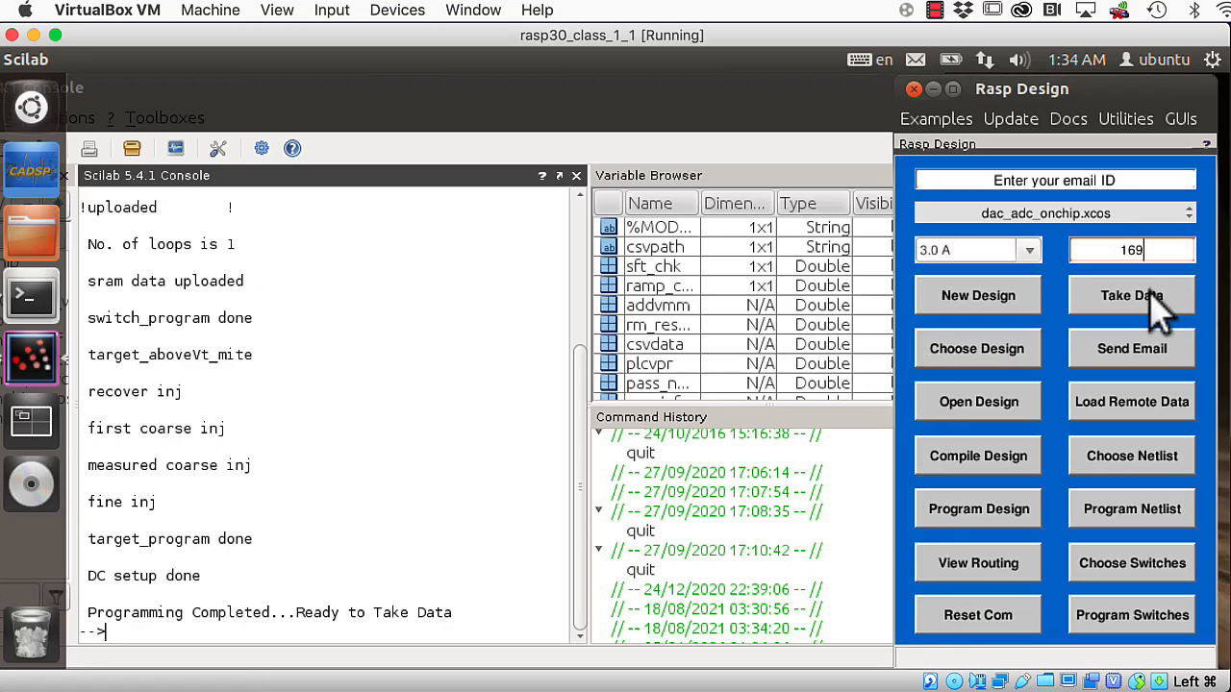
Take Data from the programmed chip 169 board until Data Collected.
{"action": "left_click", "coordinate": [1131, 297]}
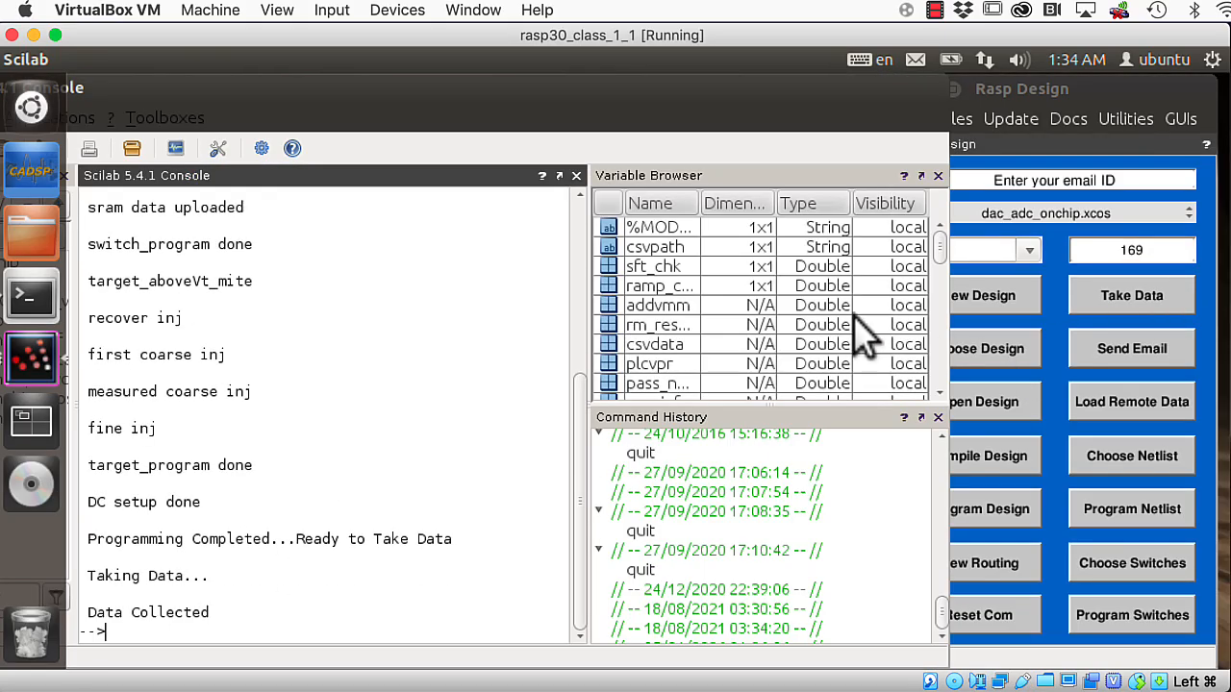
{"action": "left_click", "coordinate": [1131, 296]}
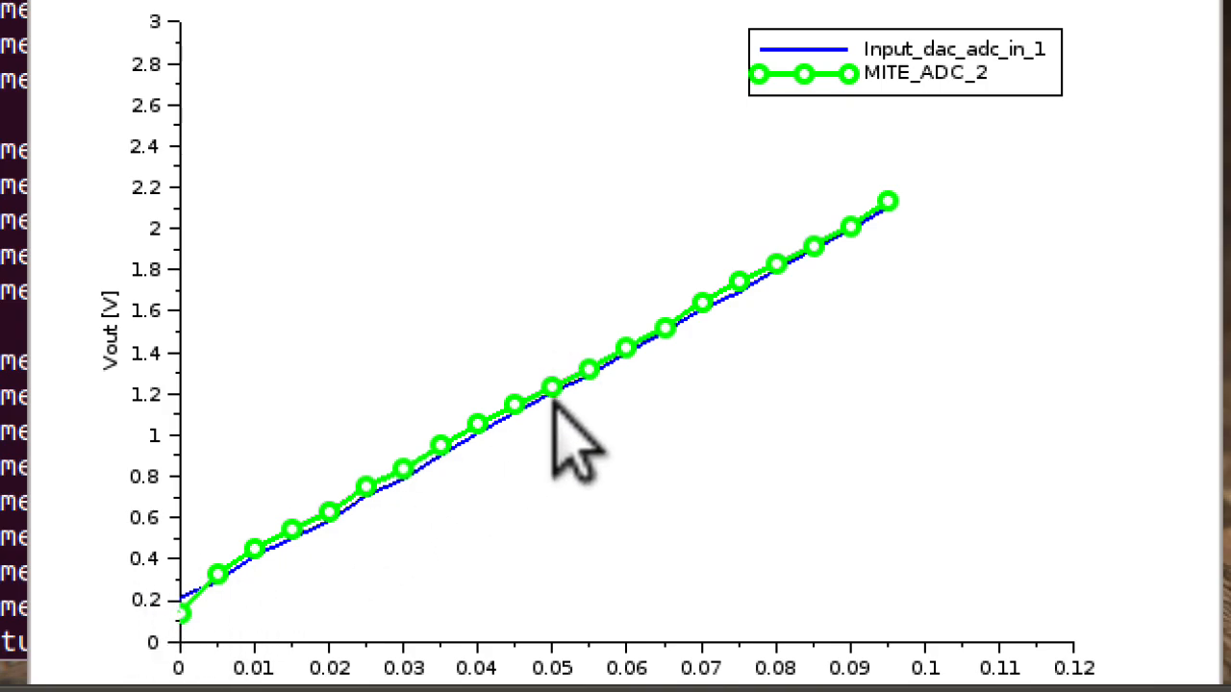
{"action": "mouse_move", "coordinate": [221, 635]}
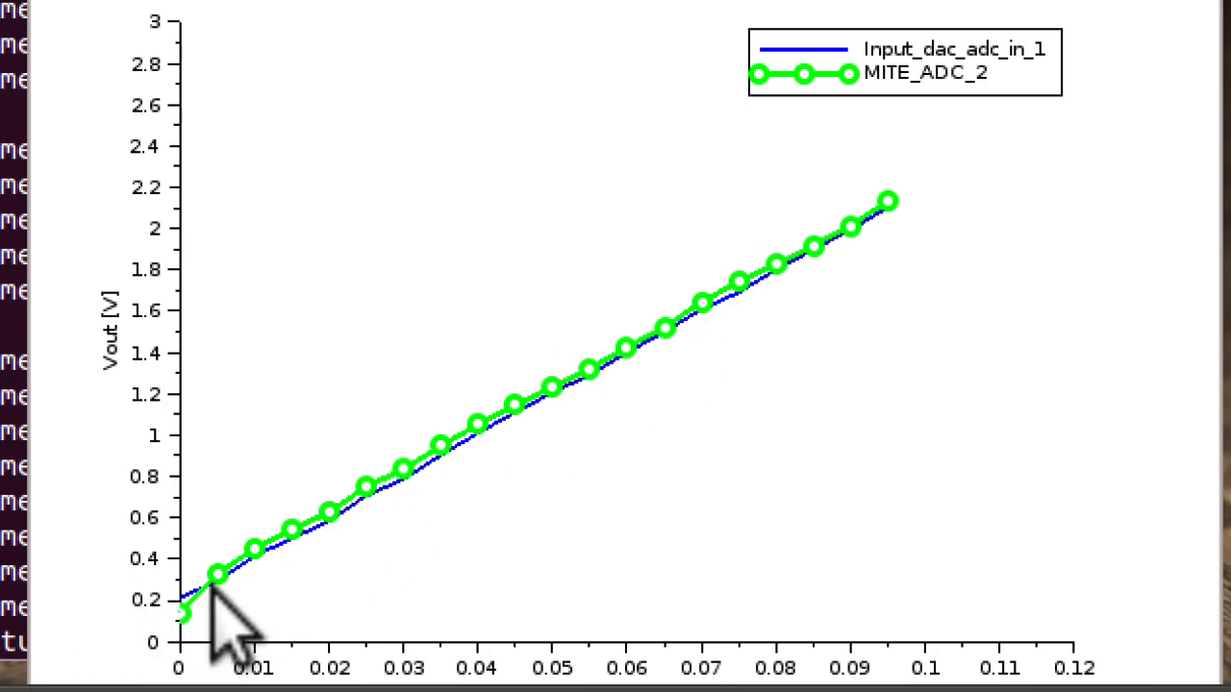